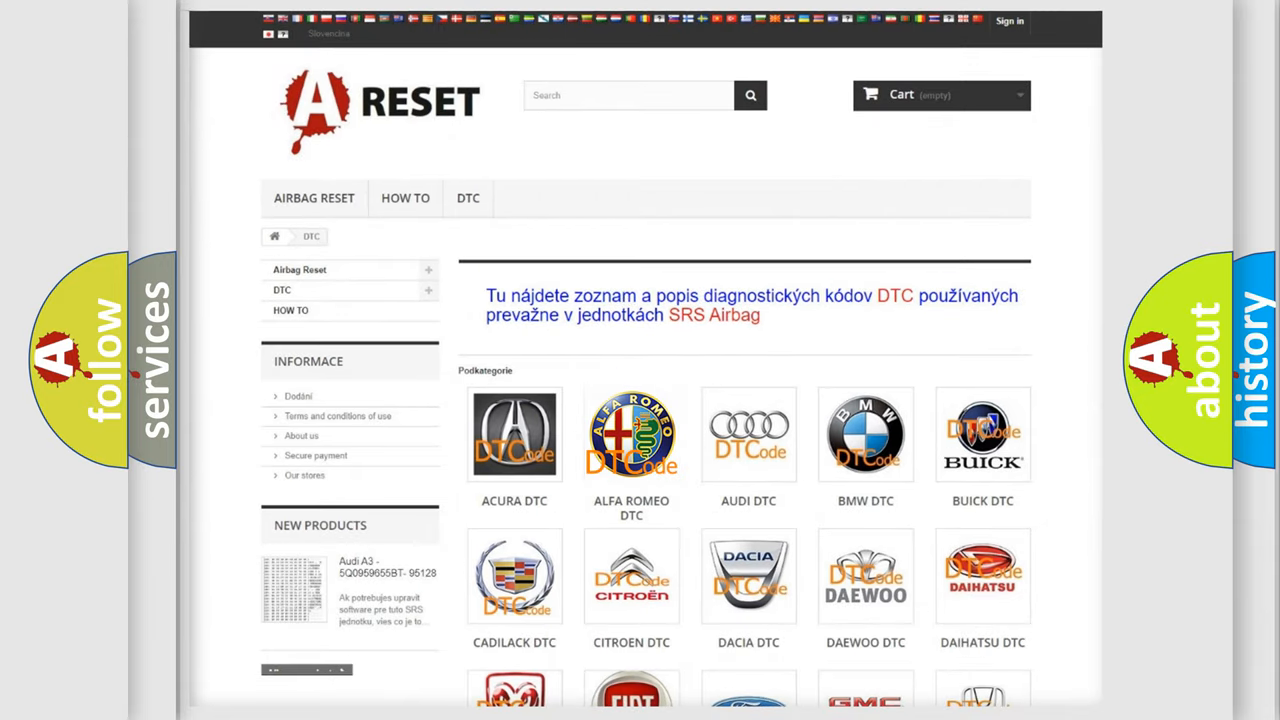
Open the Alfa Romeo DTC page from the brand grid and scroll through its trouble-code list
left_click(632, 434)
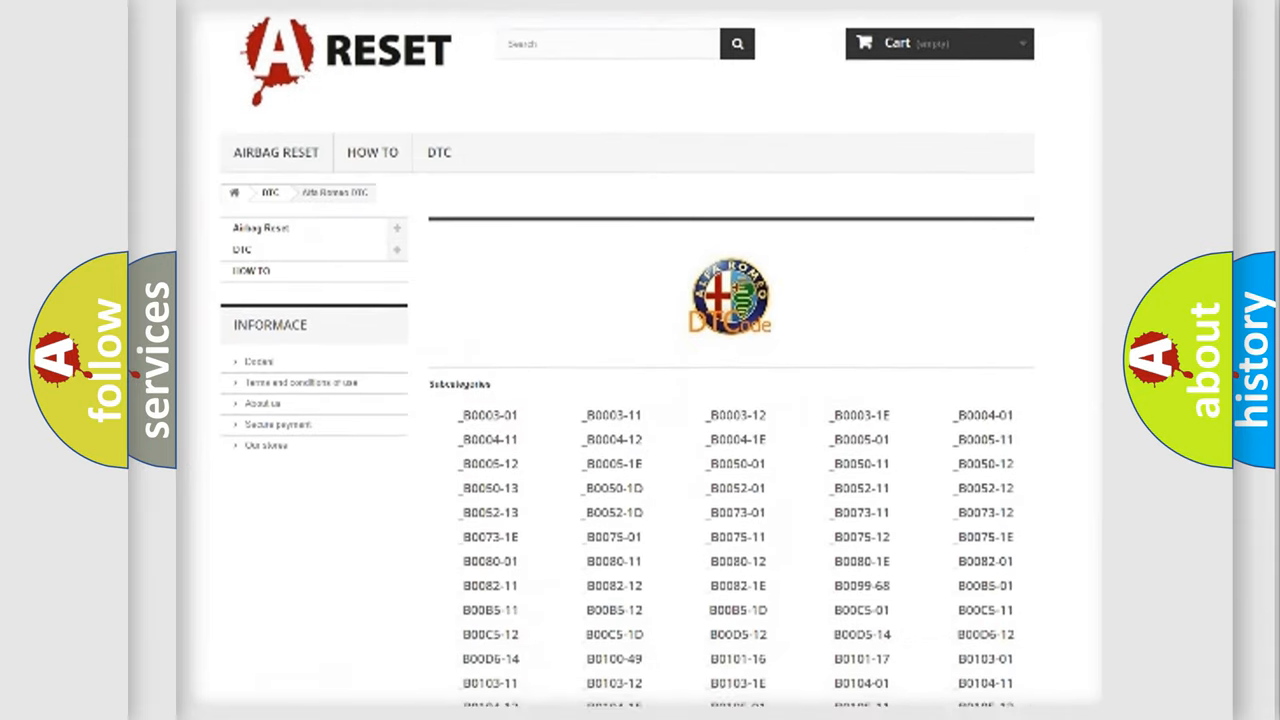
scroll("down", 3)
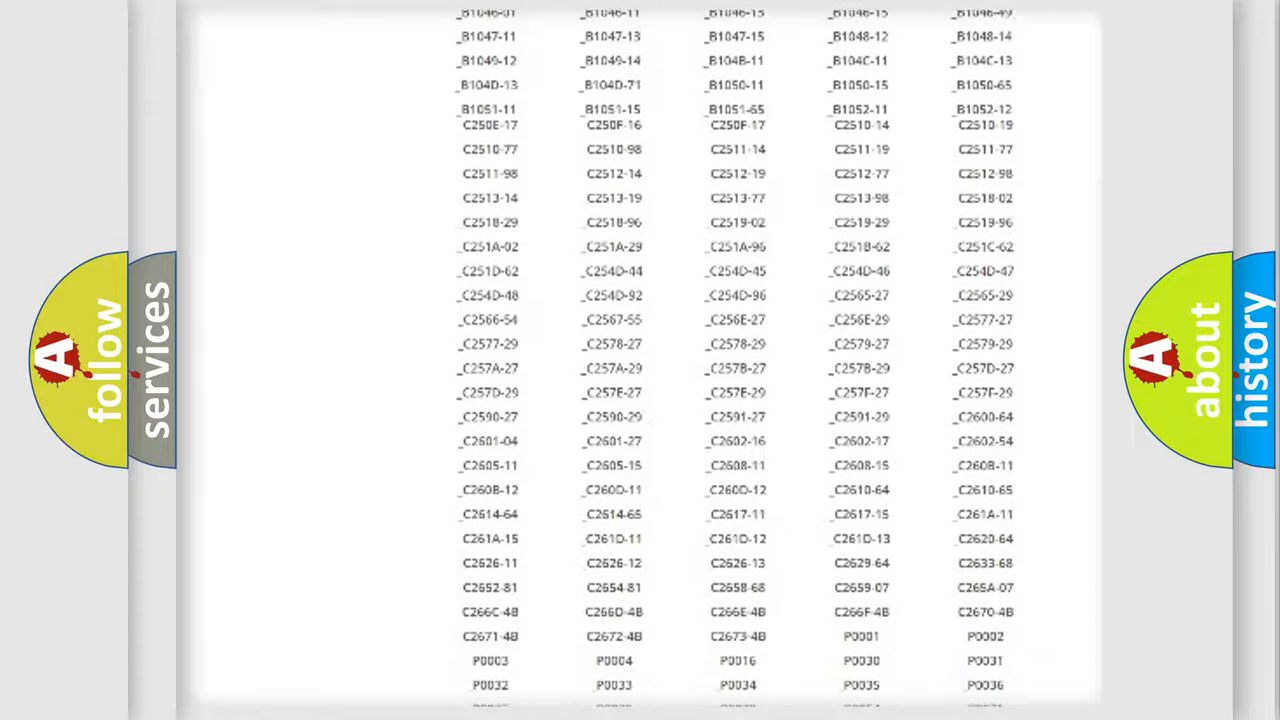
scroll("up", 3)
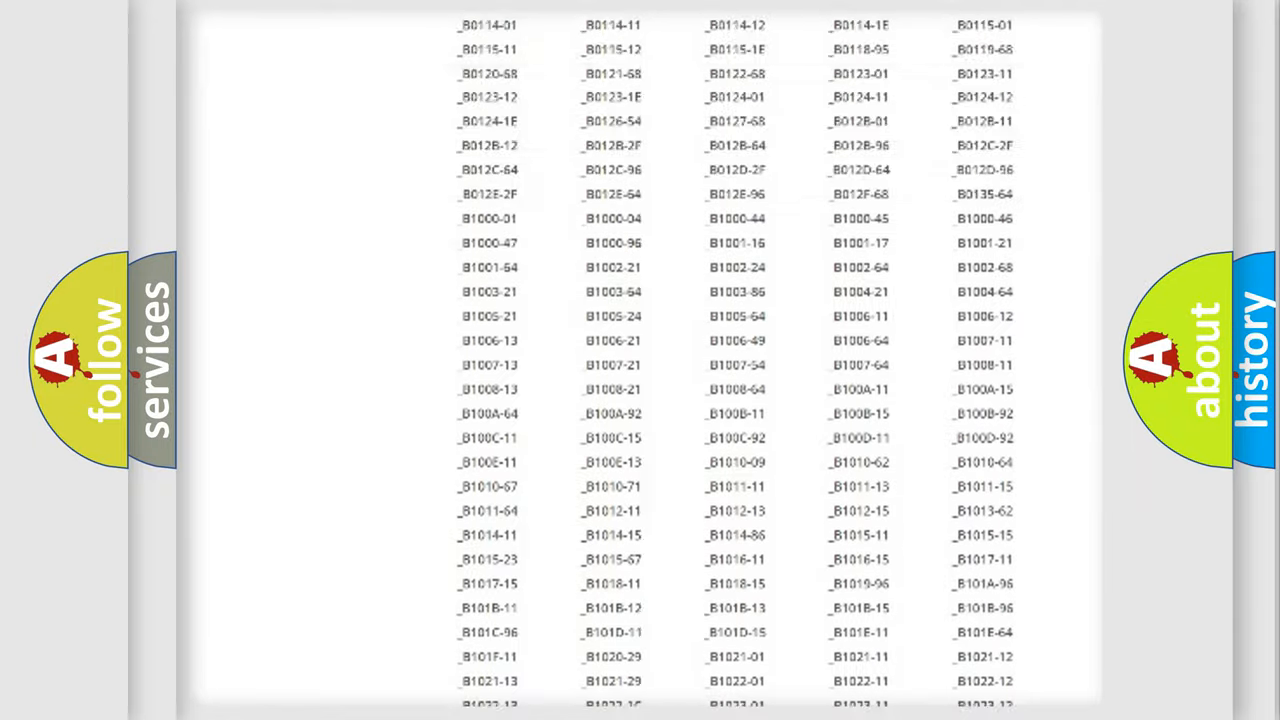